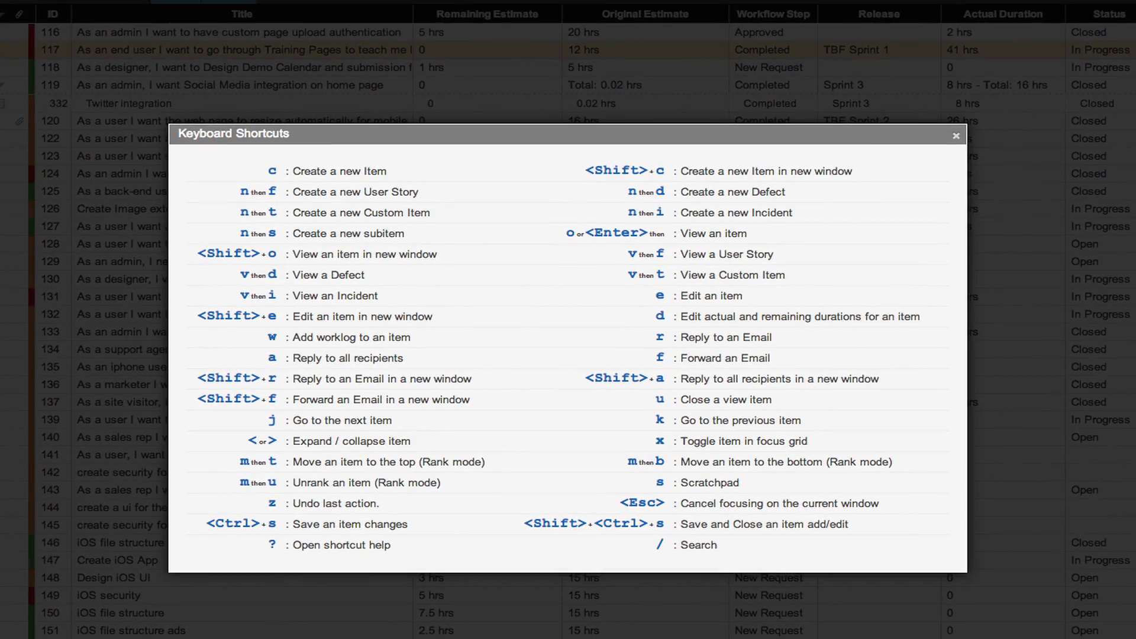
Close the Keyboard Shortcuts reference to return to the Product Backlog list.
{"action": "left_click", "coordinate": [956, 135]}
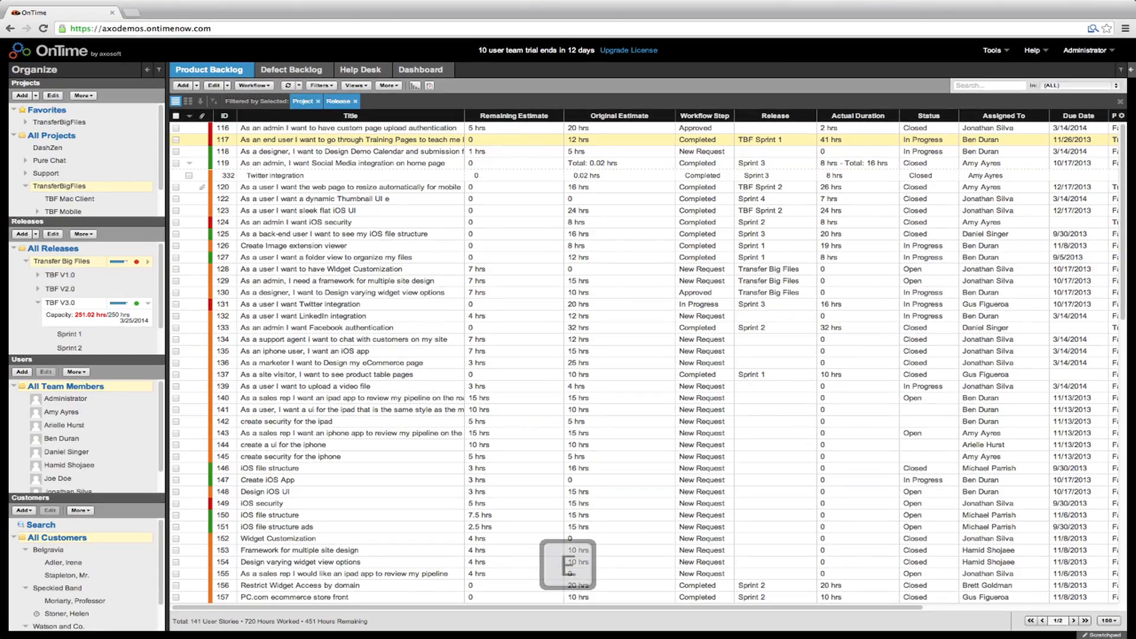
Open item 117 to view its details, then close it.
{"action": "double_click", "coordinate": [350, 139]}
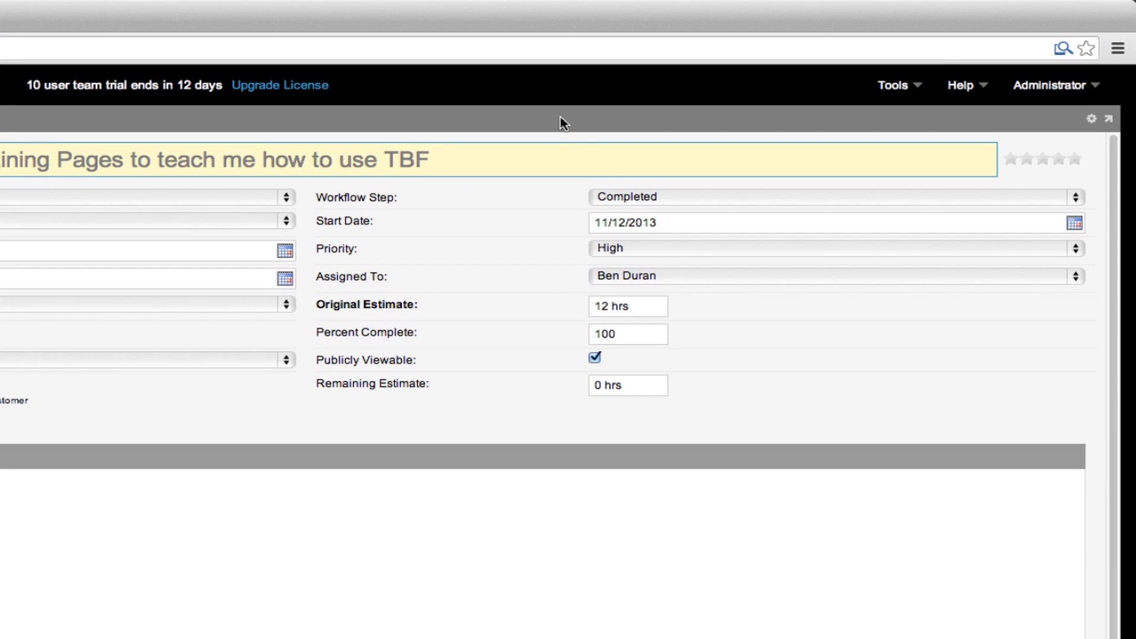
{"action": "left_click", "coordinate": [627, 305]}
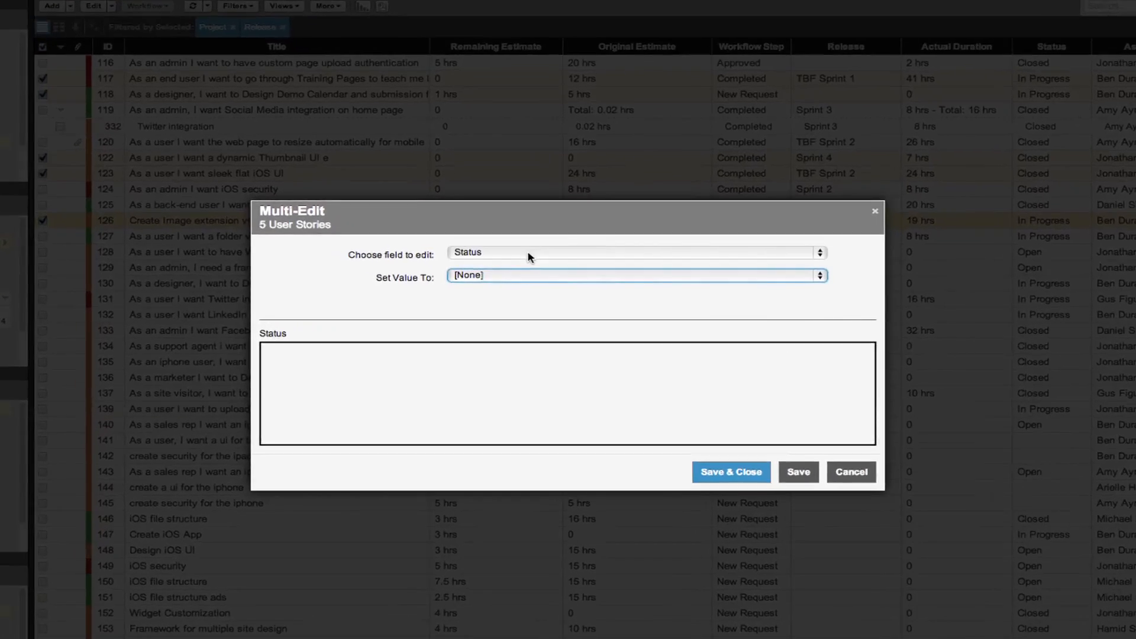
Switch the Multi-Edit field to Assigned To, then cancel the bulk edit.
{"action": "left_click", "coordinate": [630, 252]}
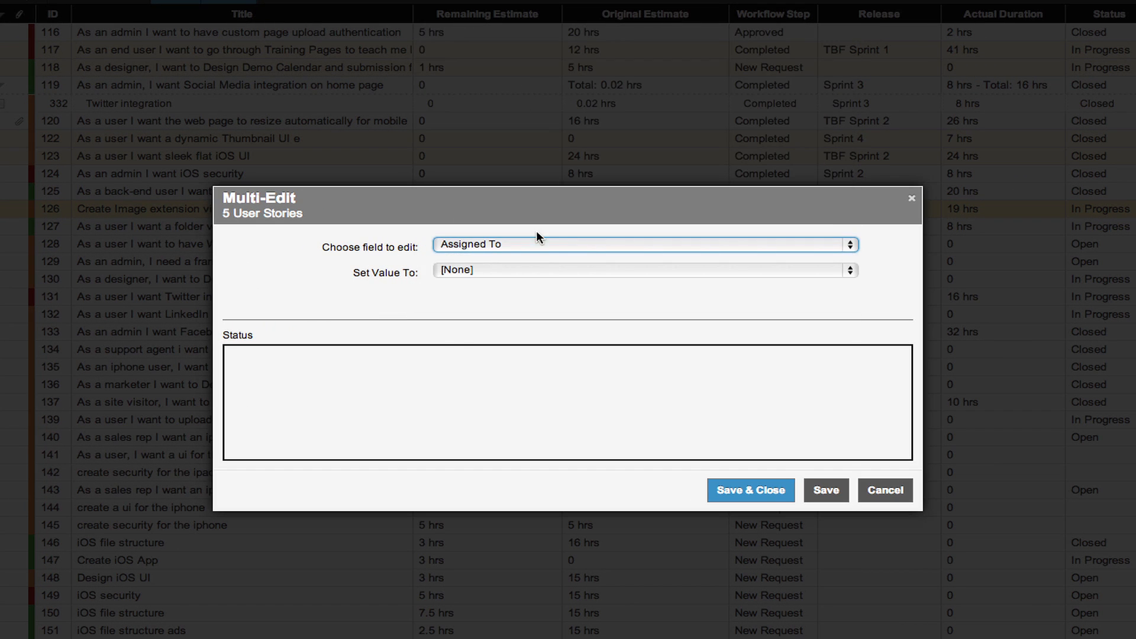
{"action": "left_click", "coordinate": [643, 270]}
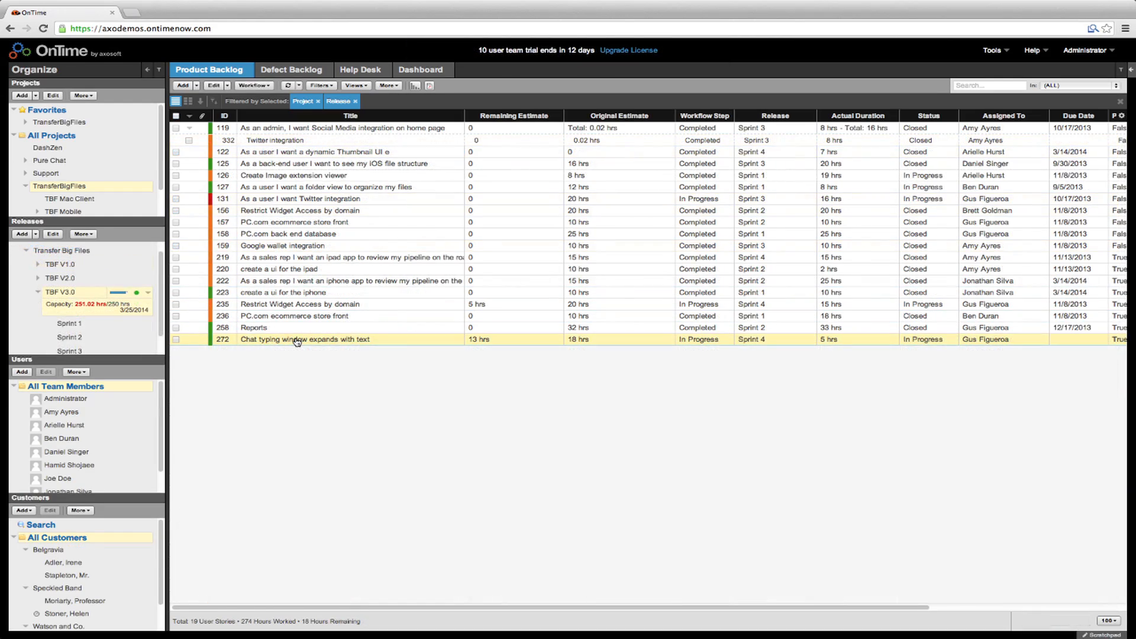
Set item 272, 'Chat typing window expands with text', to the Ready For Testing workflow step.
{"action": "double_click", "coordinate": [304, 339]}
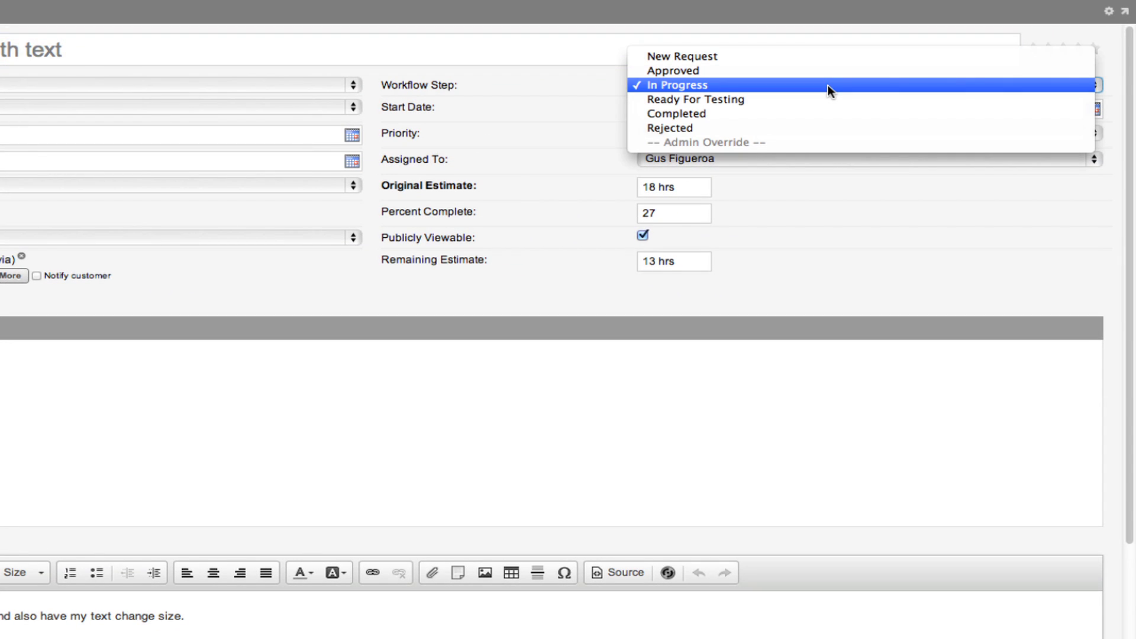
{"action": "left_click", "coordinate": [694, 99]}
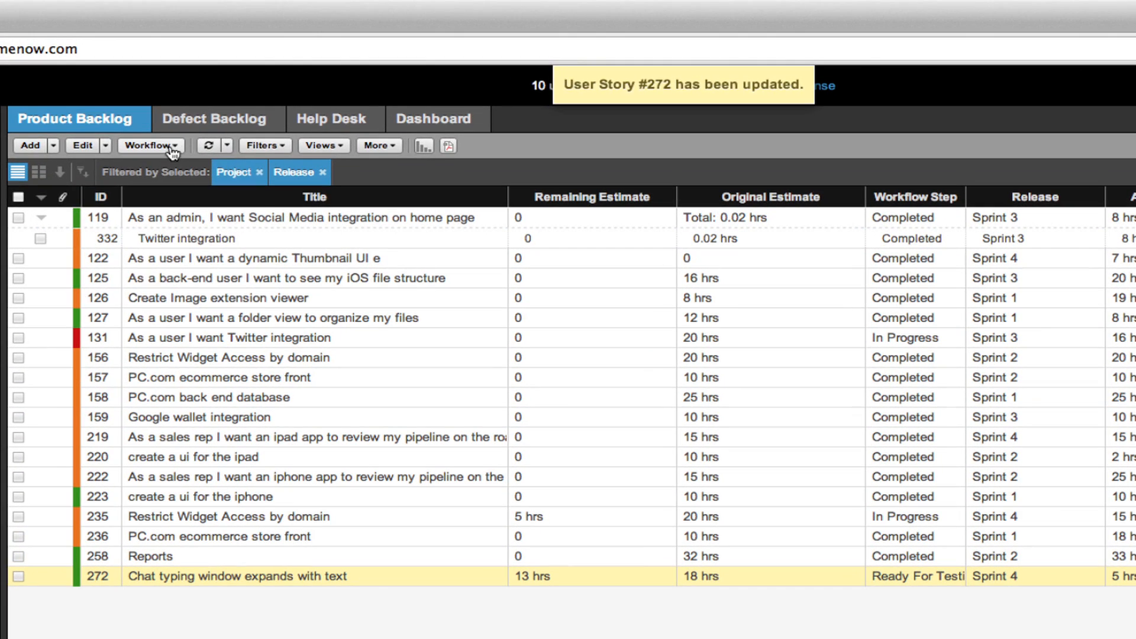
{"action": "left_click", "coordinate": [148, 146]}
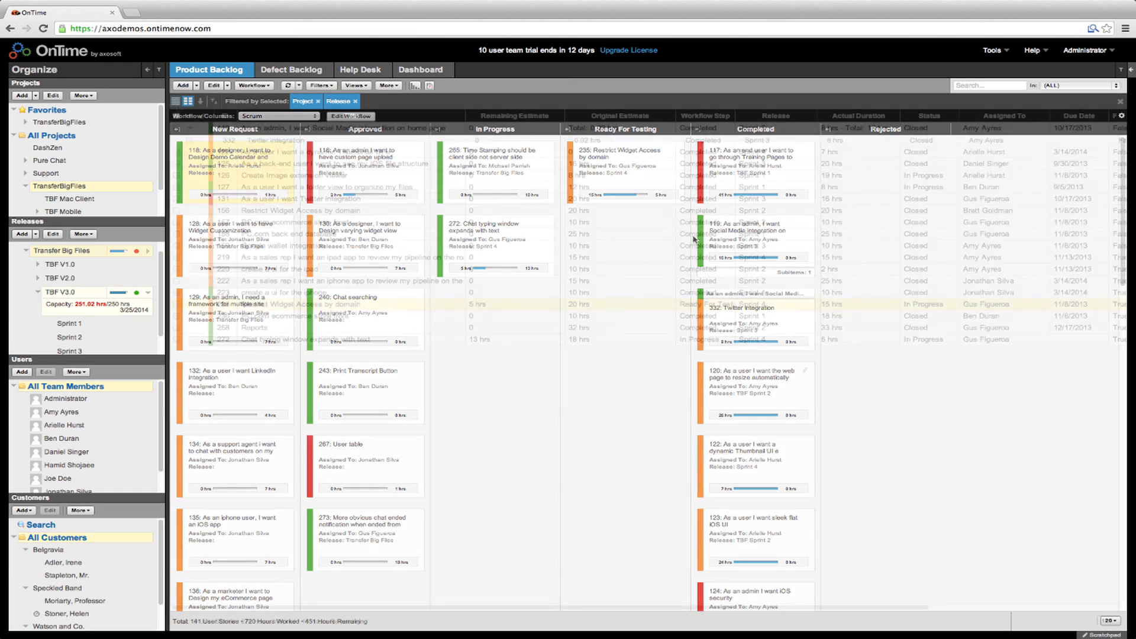
Switch the backlog from the Kanban card board back to the list layout.
{"action": "left_click", "coordinate": [175, 100]}
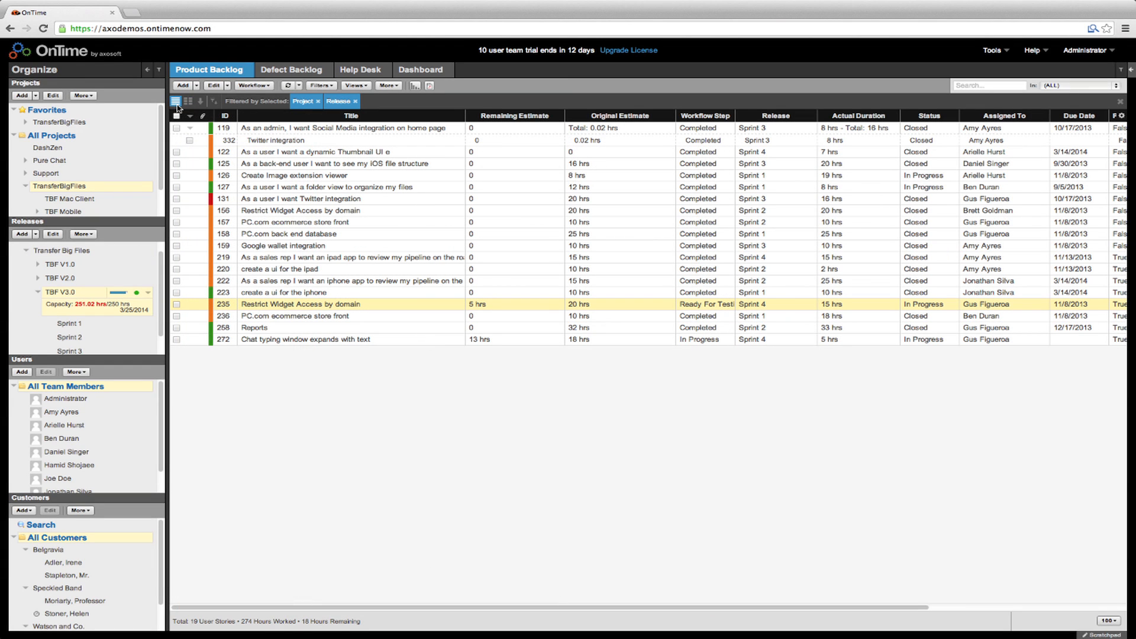
Log 3 NonBillable hours on item 235 with note 'Notes notes' and an adjusted remaining estimate.
{"action": "key", "text": "w"}
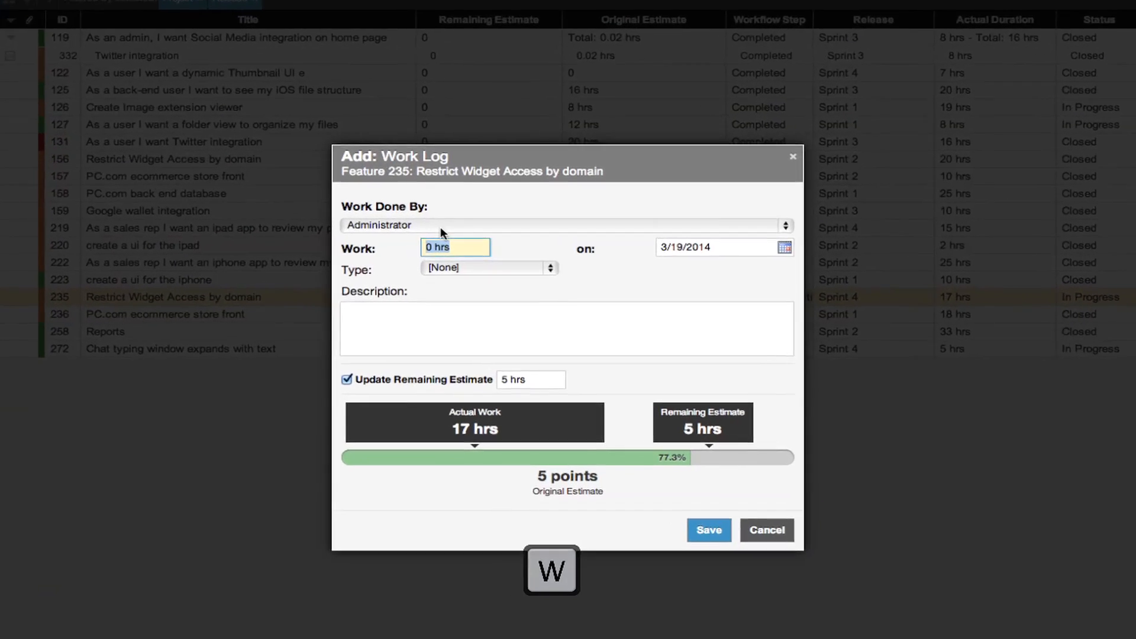
{"action": "left_click", "coordinate": [563, 225]}
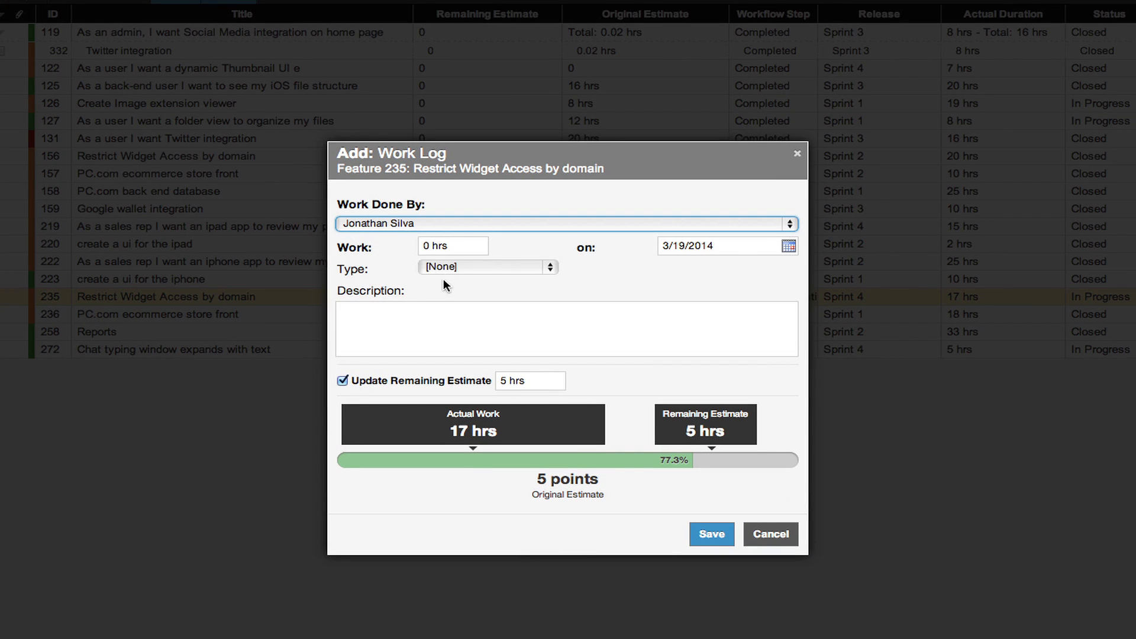
{"action": "type", "text": "3"}
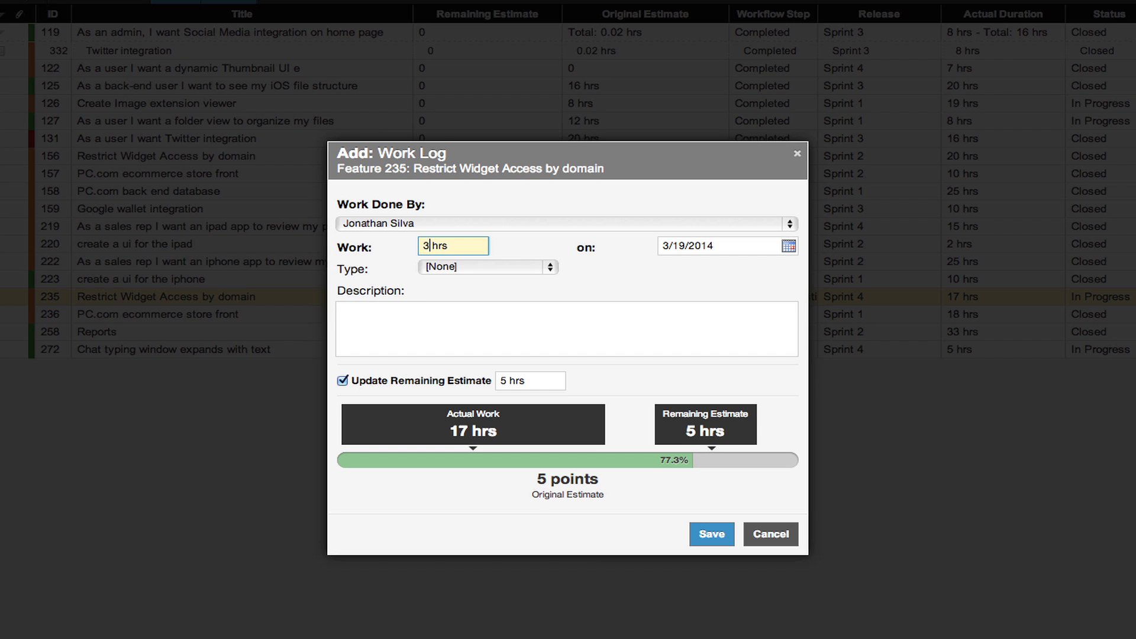
{"action": "left_click", "coordinate": [487, 267]}
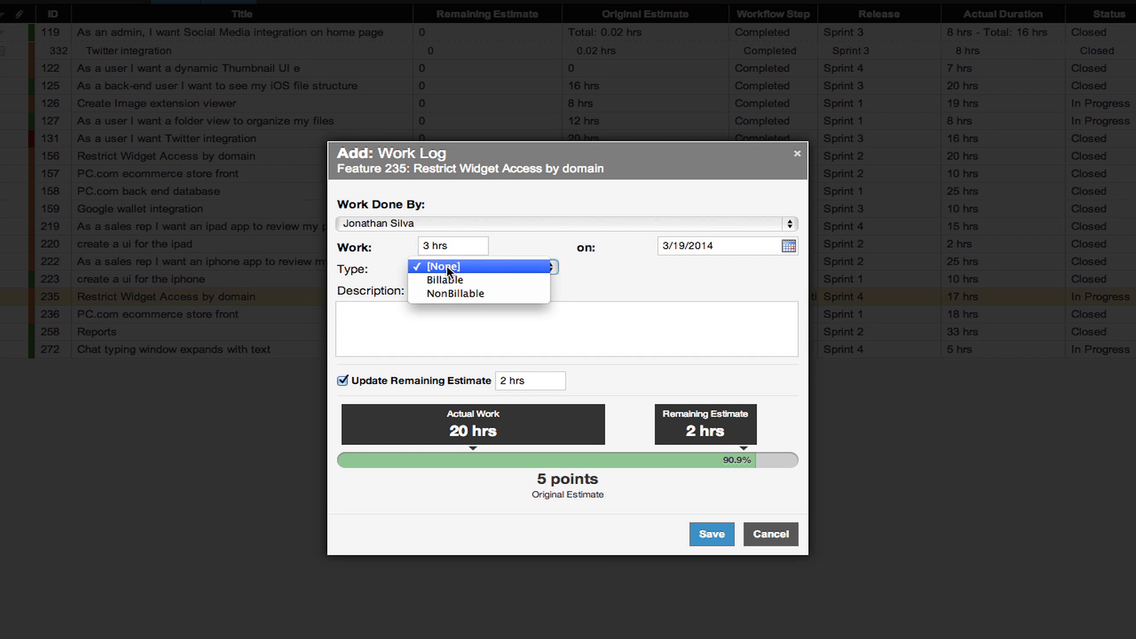
{"action": "left_click", "coordinate": [455, 293]}
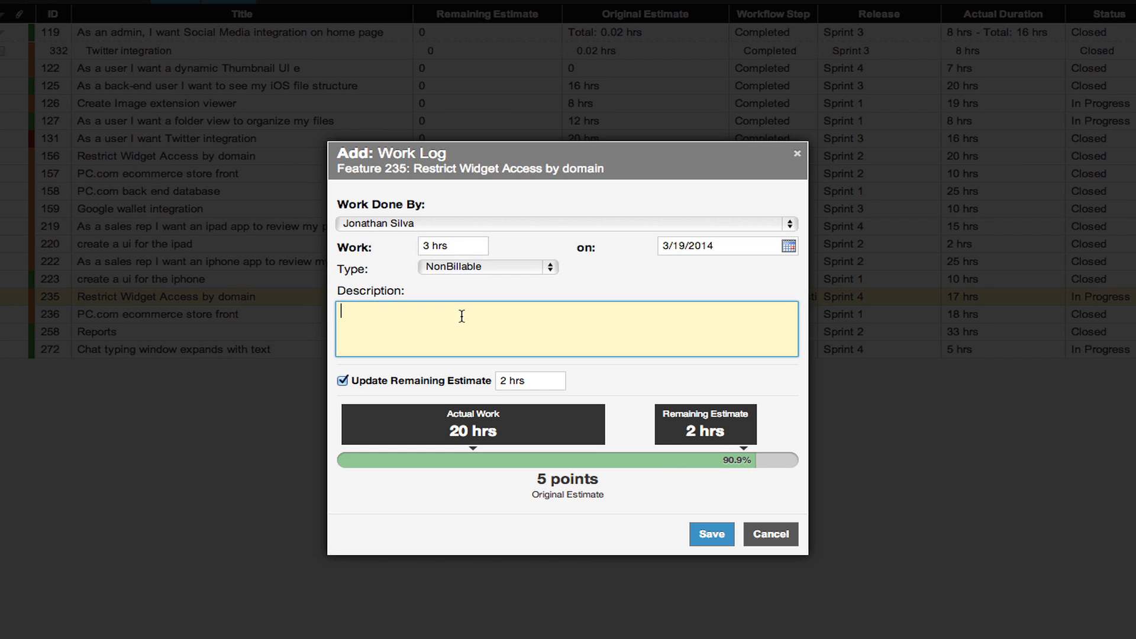
{"action": "type", "text": "Notes notes"}
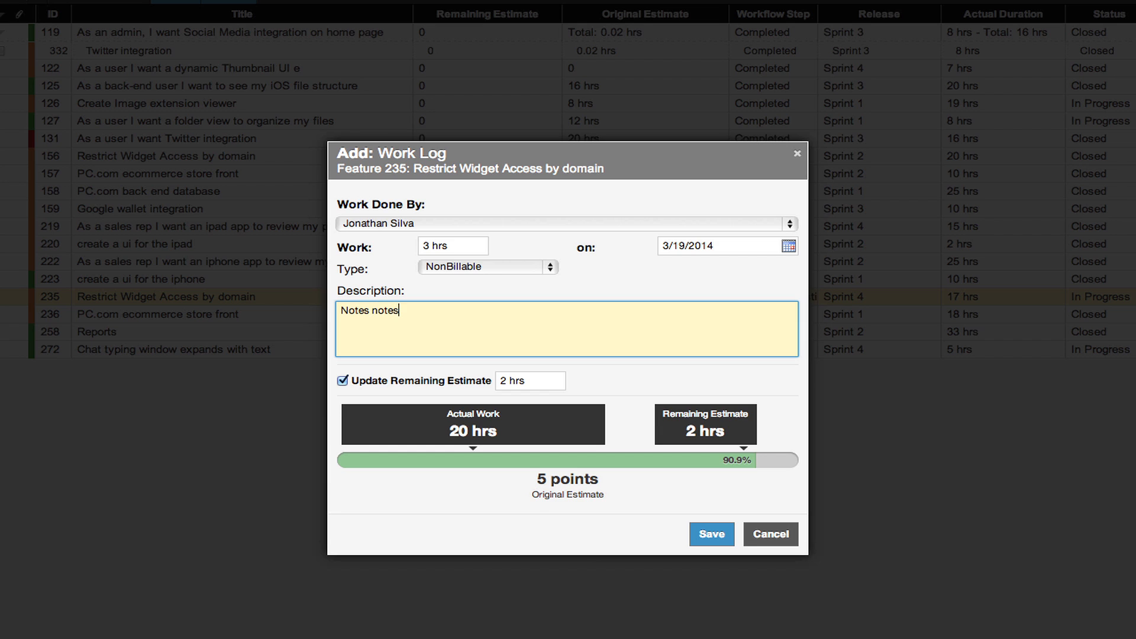
{"action": "left_click", "coordinate": [530, 380]}
{"action": "type", "text": "4"}
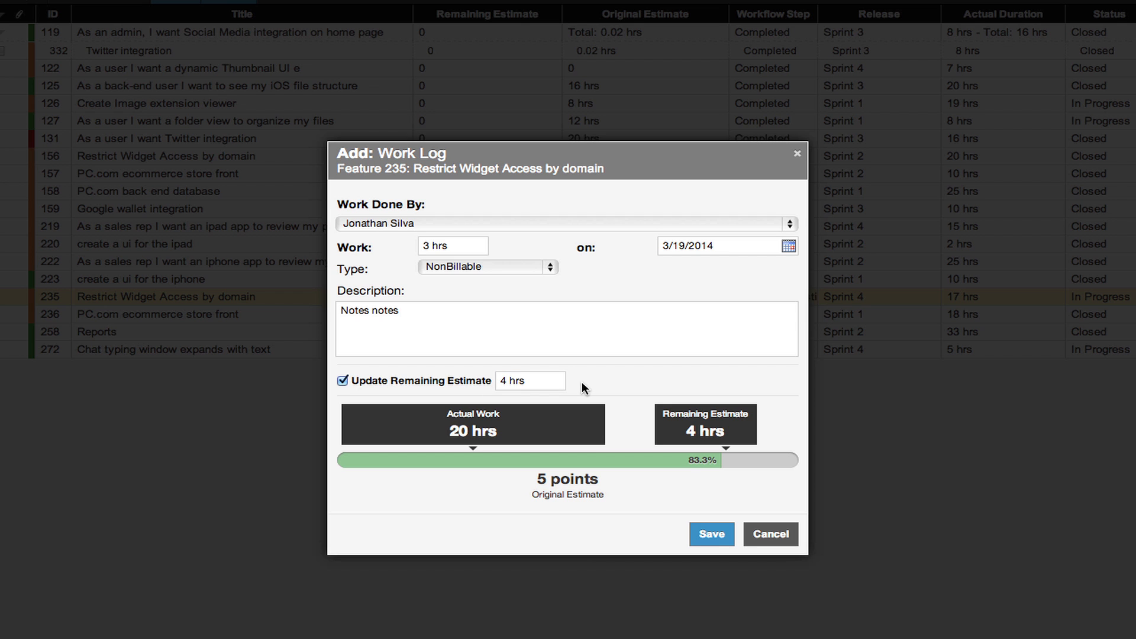
{"action": "left_click", "coordinate": [711, 534]}
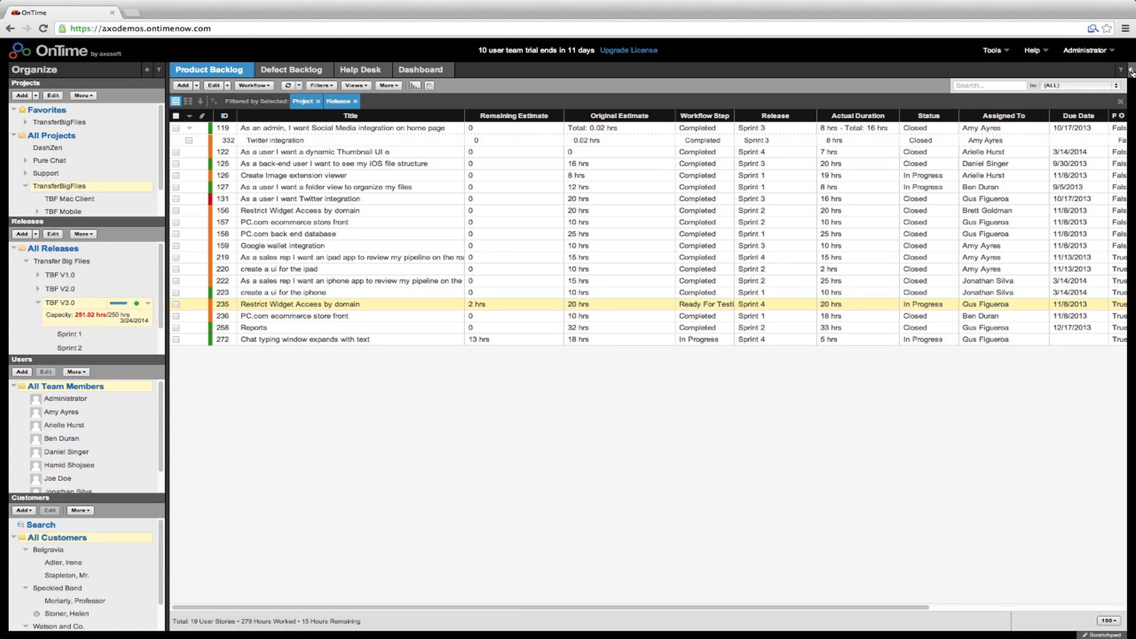
Open the item details pane and turn on its Attachments section.
{"action": "left_click", "coordinate": [1127, 71]}
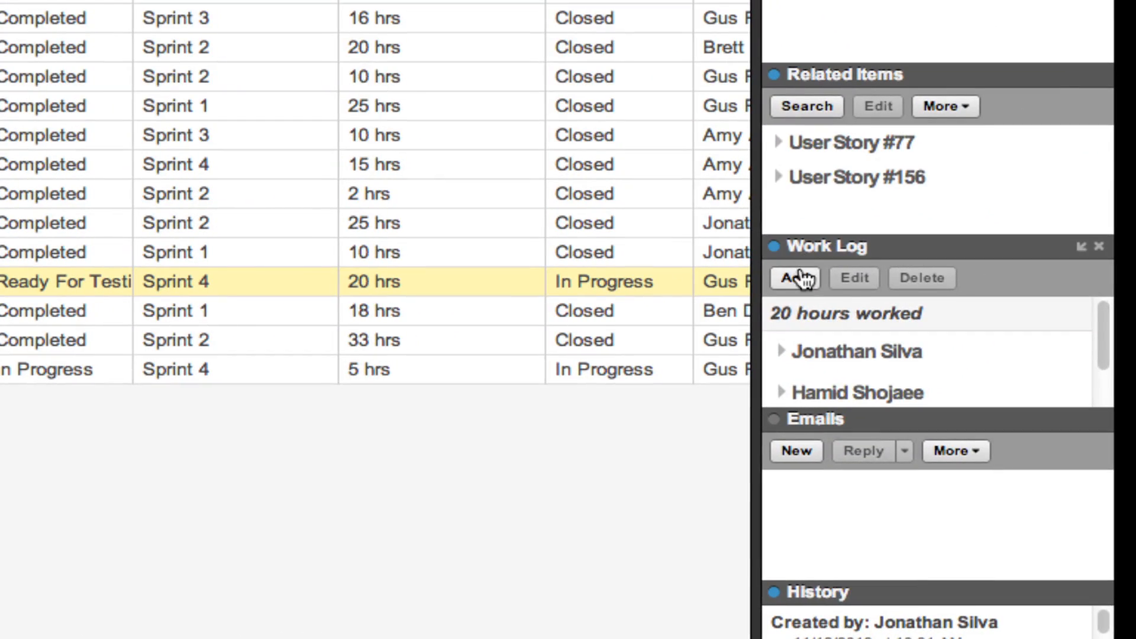
{"action": "left_click", "coordinate": [790, 278]}
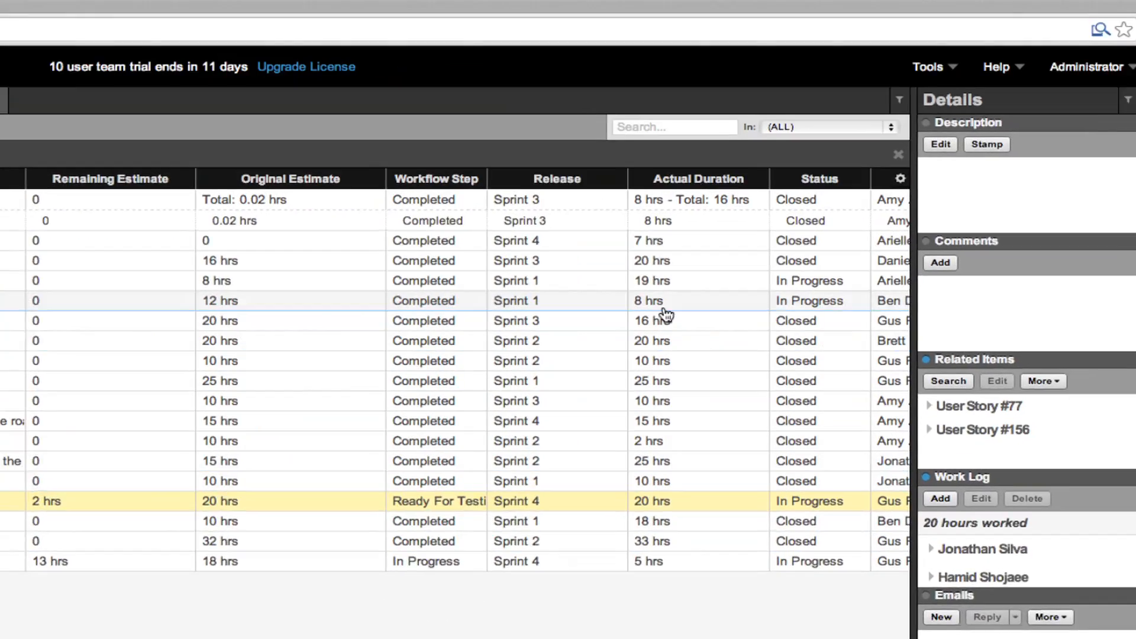
{"action": "left_click", "coordinate": [1088, 130]}
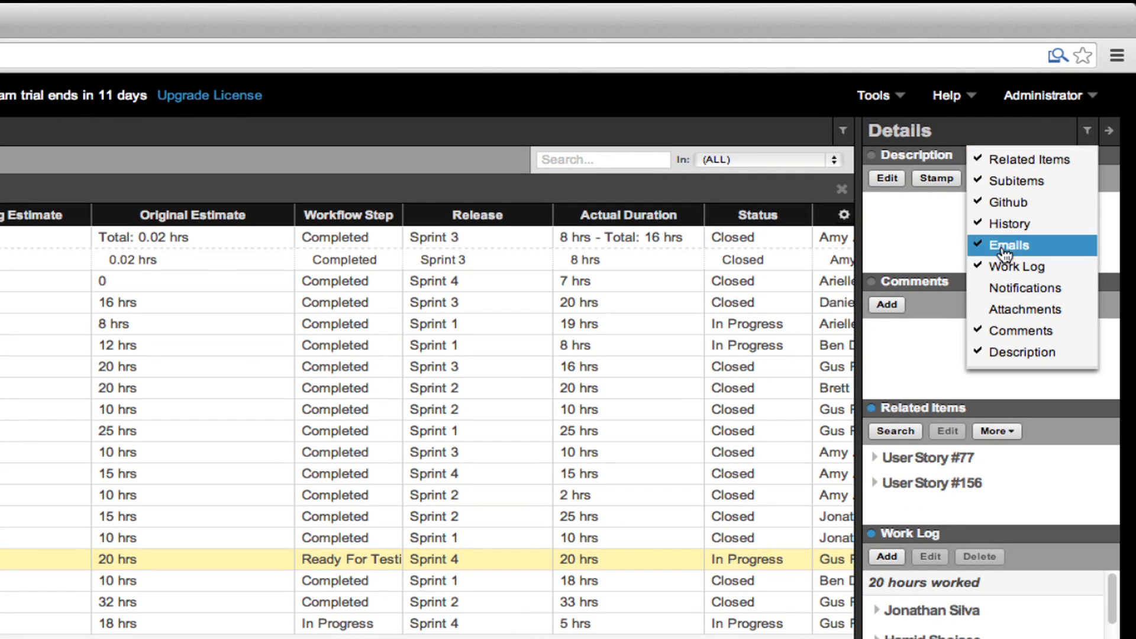
{"action": "mouse_move", "coordinate": [1016, 267]}
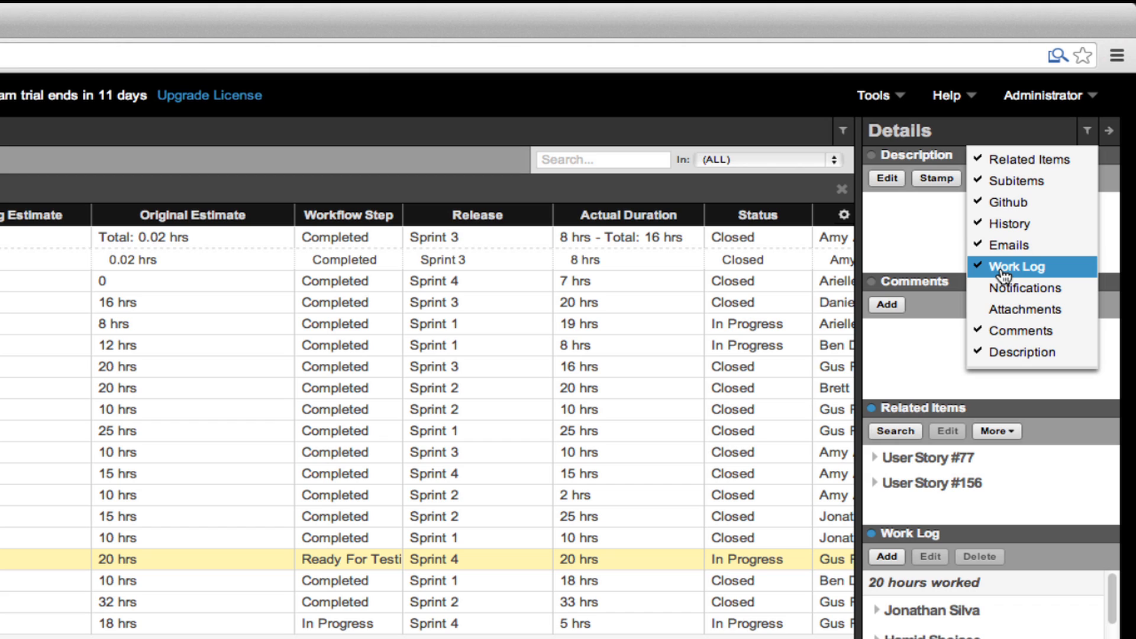
{"action": "mouse_move", "coordinate": [1022, 309]}
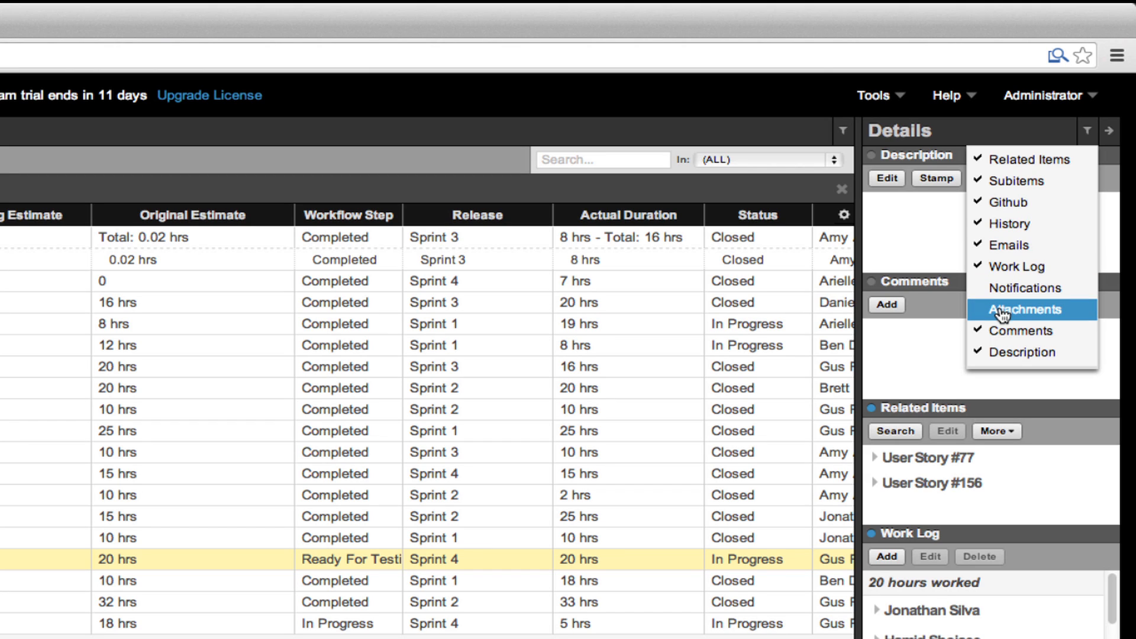
{"action": "left_click", "coordinate": [1022, 310]}
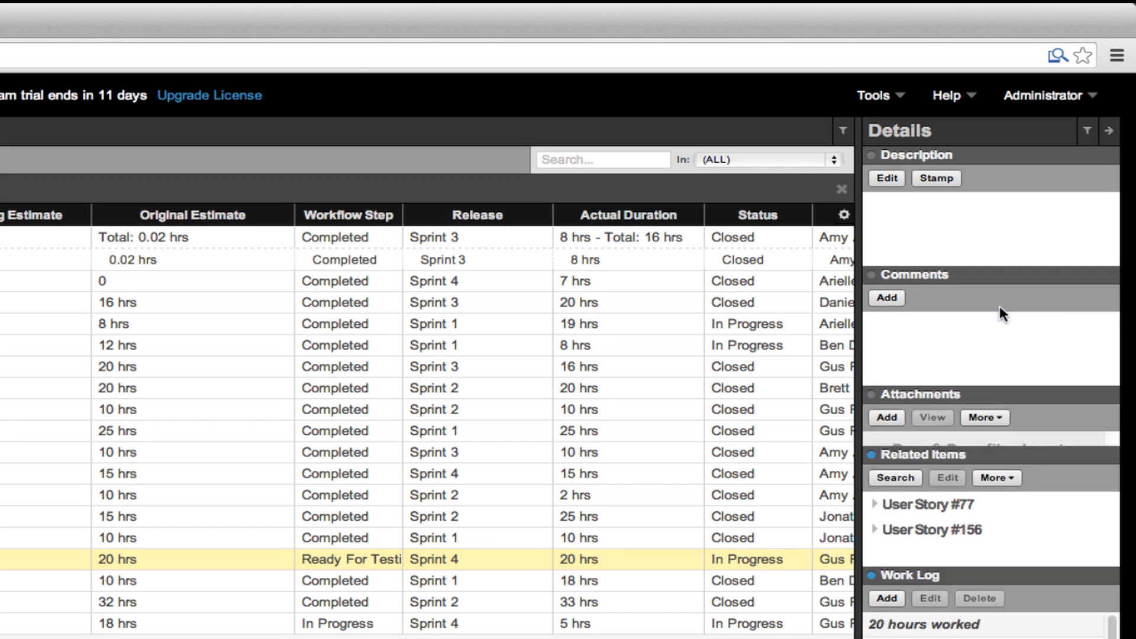
Open the add-attachment dialog and dismiss it without attaching a file.
{"action": "left_click", "coordinate": [885, 403]}
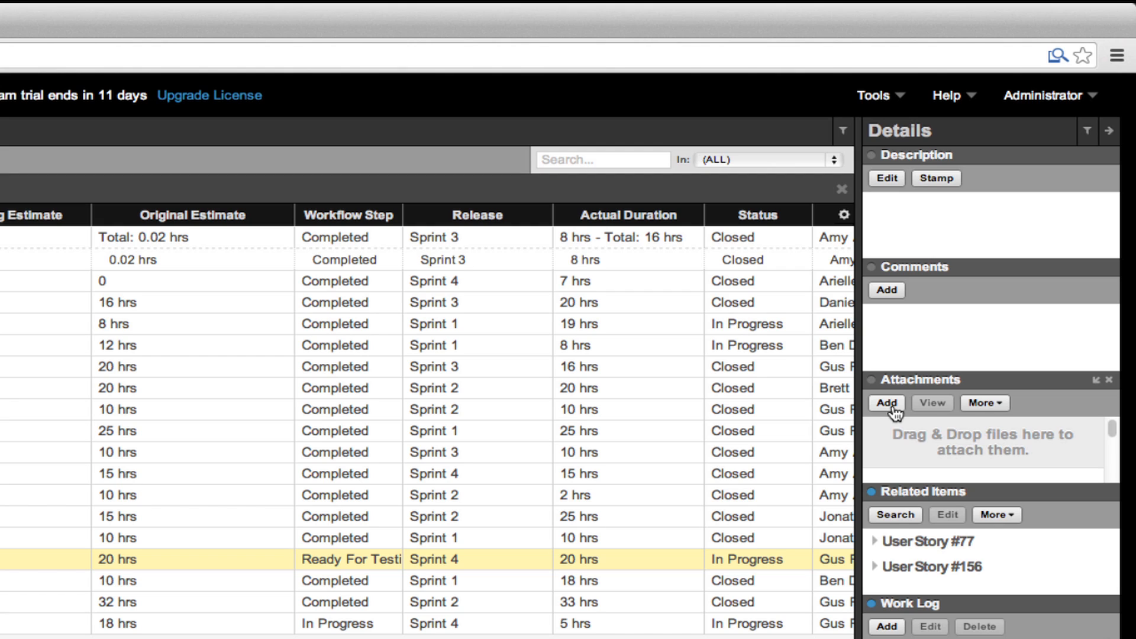
{"action": "left_click", "coordinate": [885, 403]}
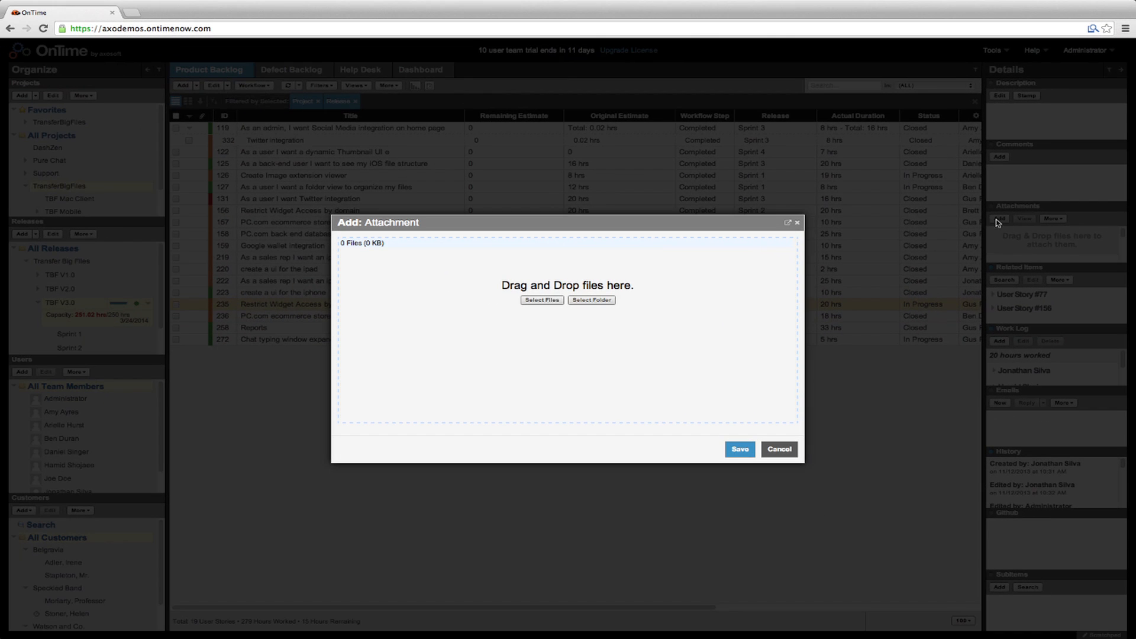
{"action": "left_click", "coordinate": [779, 448]}
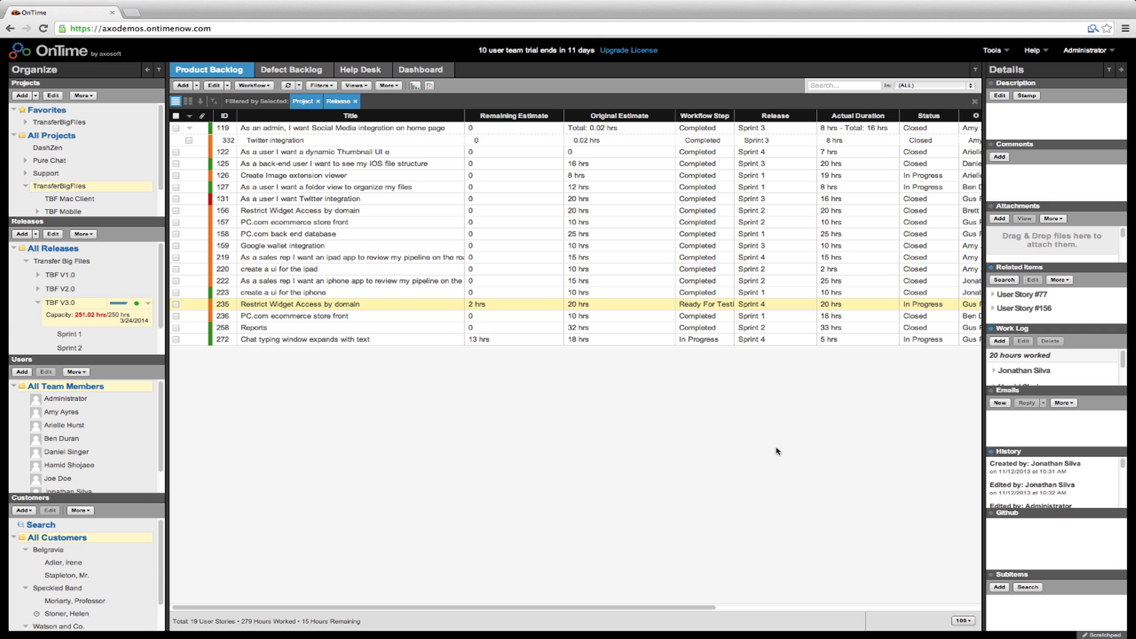
{"action": "mouse_move", "coordinate": [873, 78]}
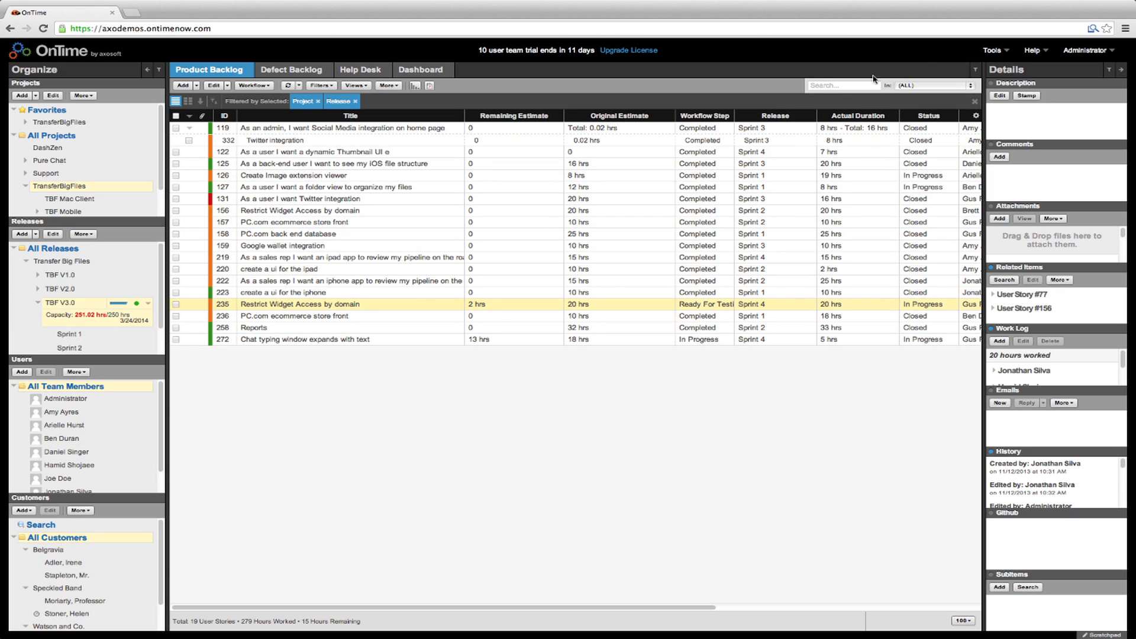
{"action": "left_click", "coordinate": [975, 68]}
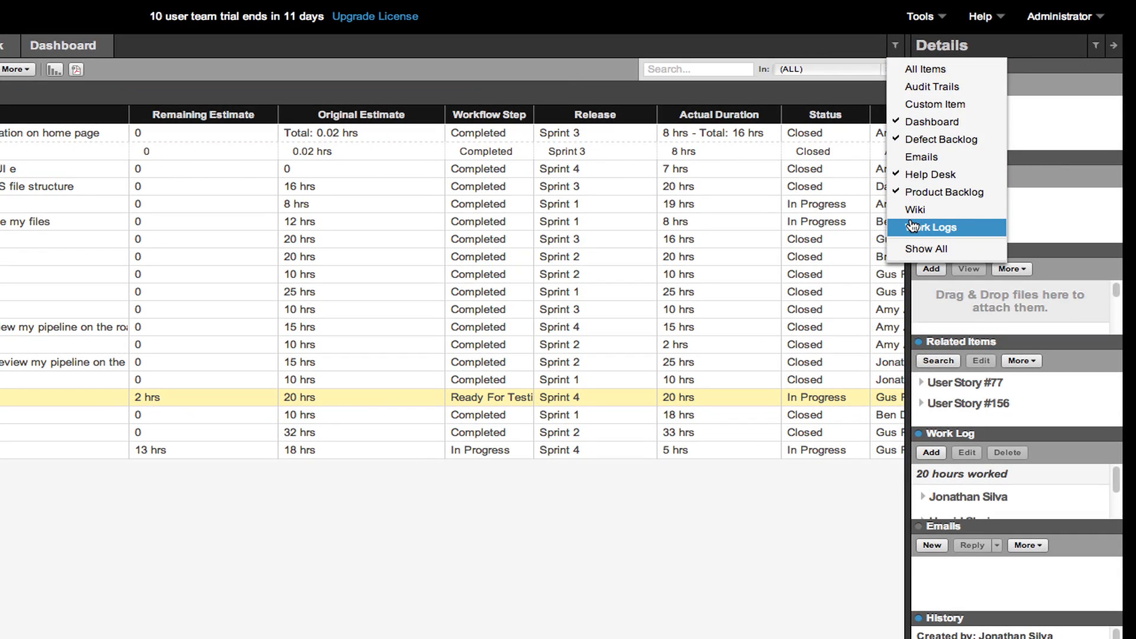
{"action": "left_click", "coordinate": [934, 227]}
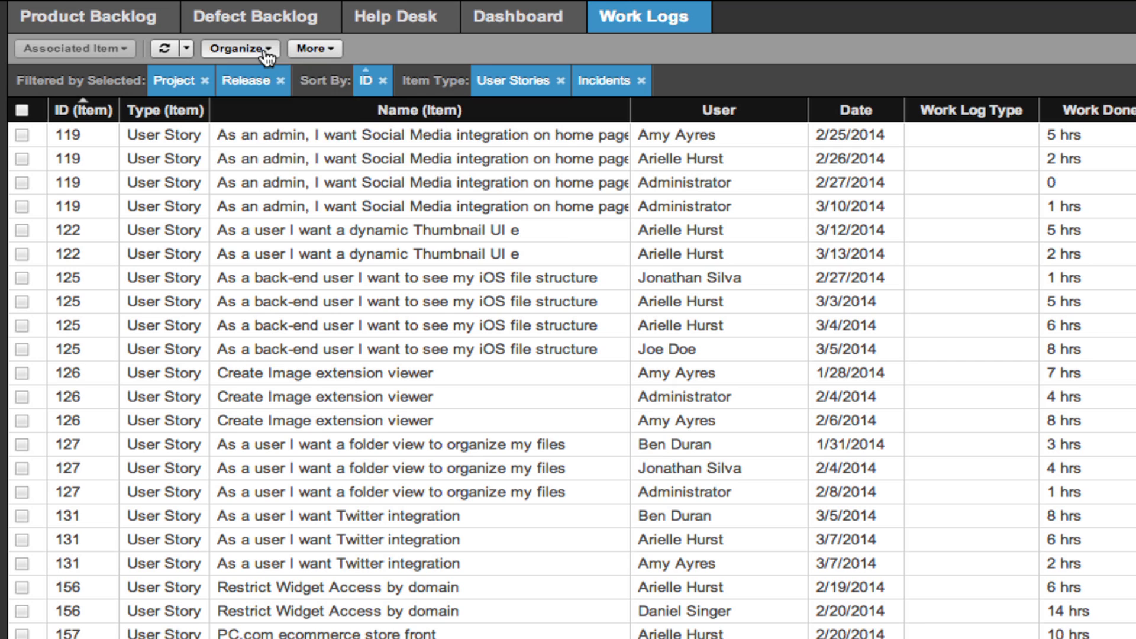
{"action": "left_click", "coordinate": [239, 48]}
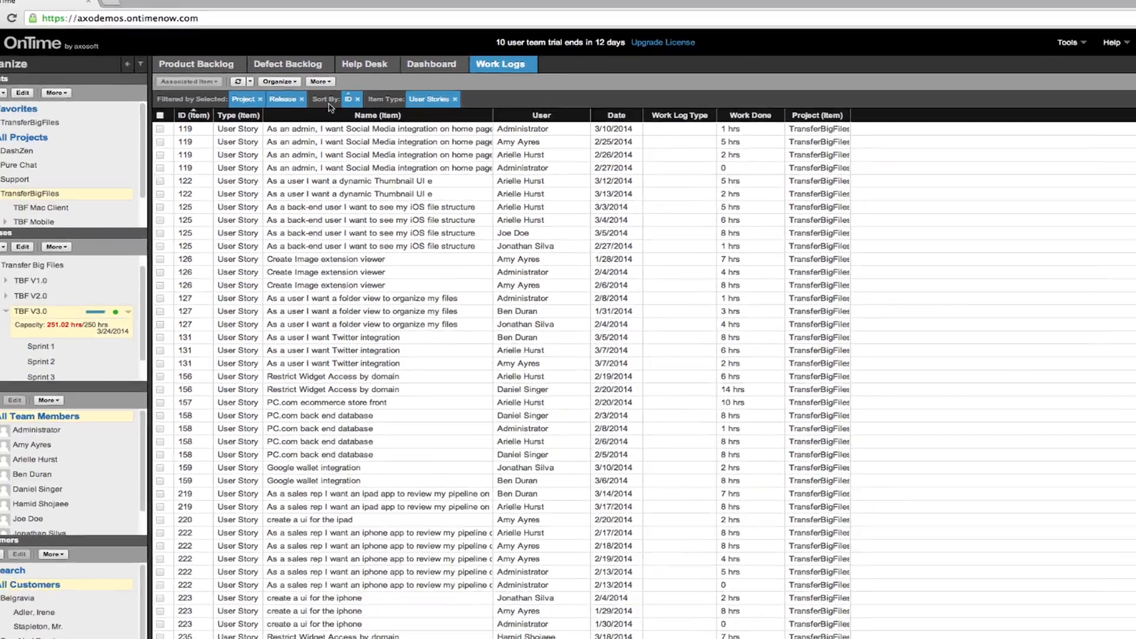
{"action": "left_click", "coordinate": [65, 425]}
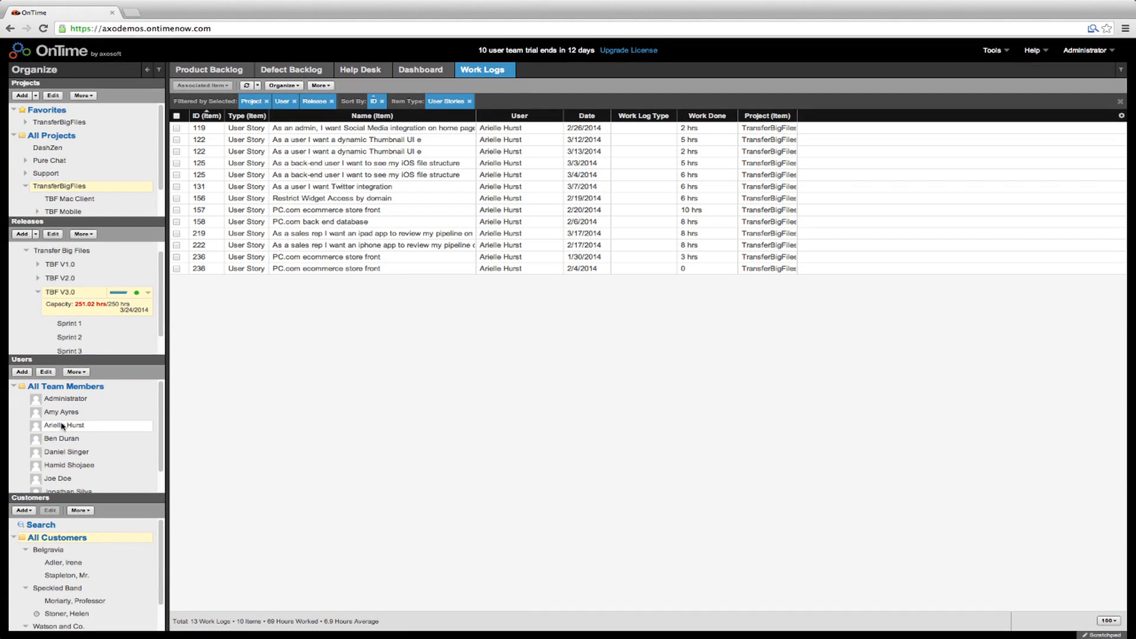
{"action": "left_click", "coordinate": [209, 69]}
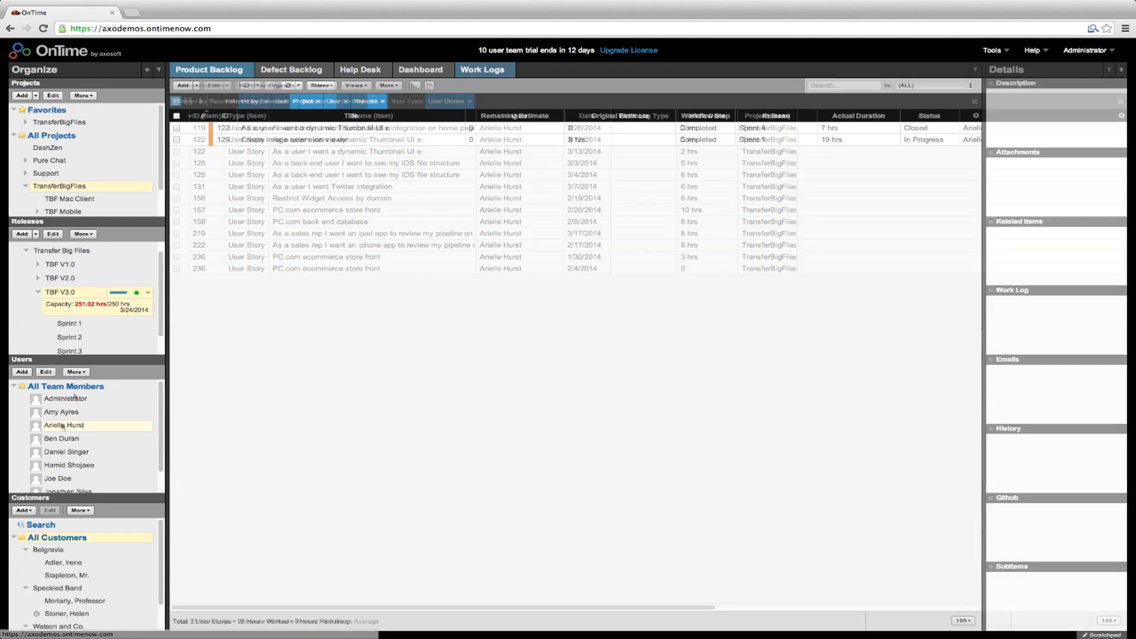
{"action": "left_click", "coordinate": [468, 100]}
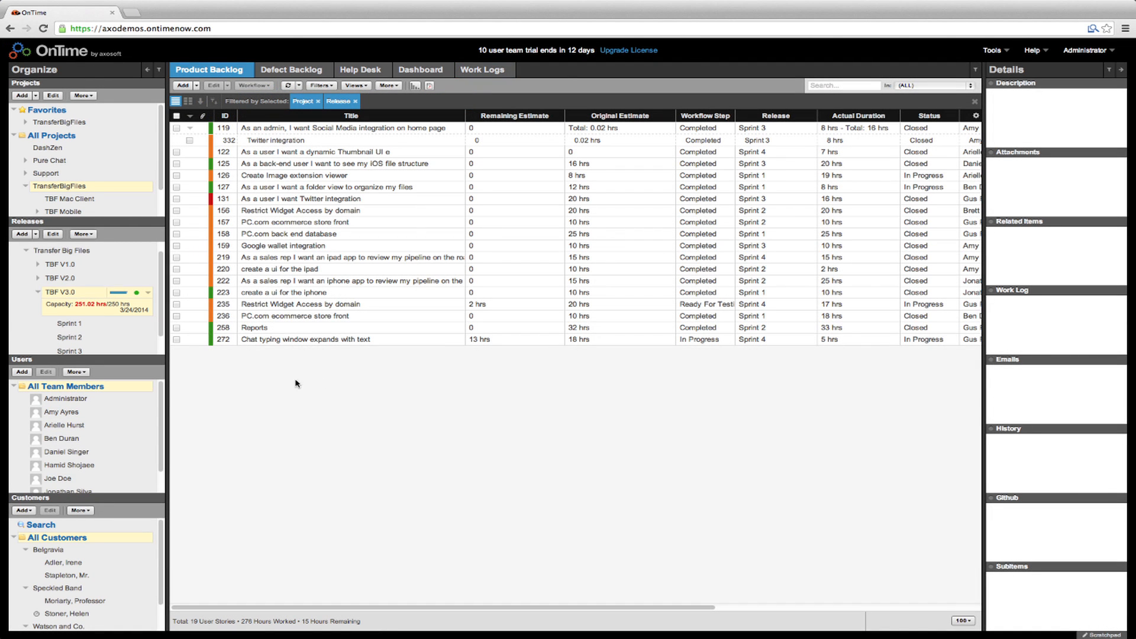
{"action": "mouse_move", "coordinate": [1033, 50]}
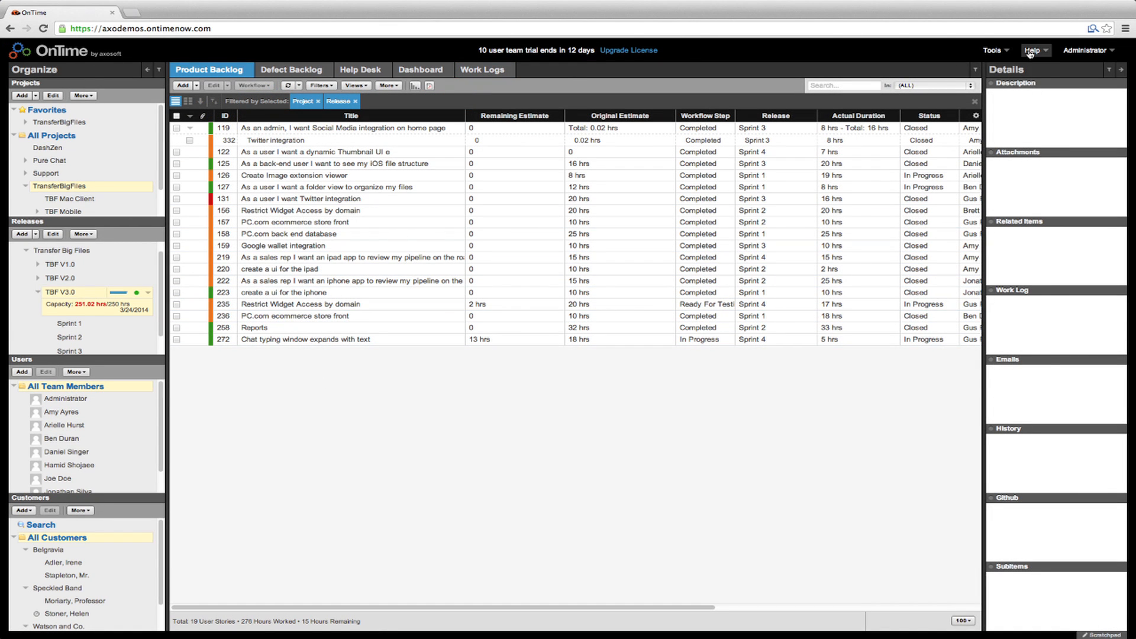
{"action": "left_click", "coordinate": [1033, 49]}
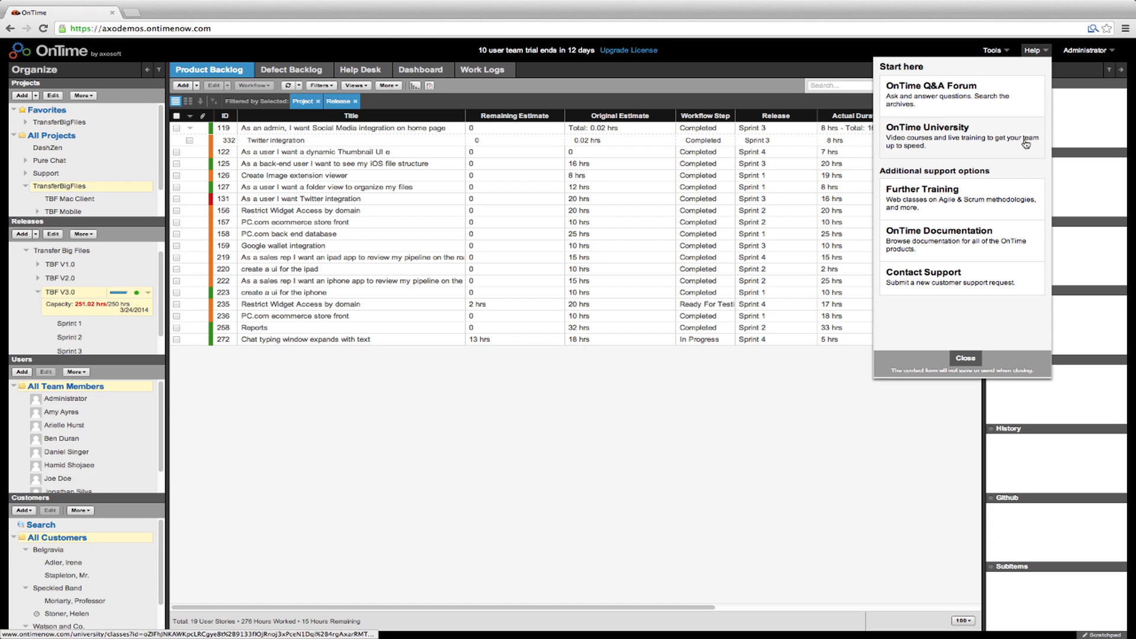
{"action": "left_click", "coordinate": [965, 358]}
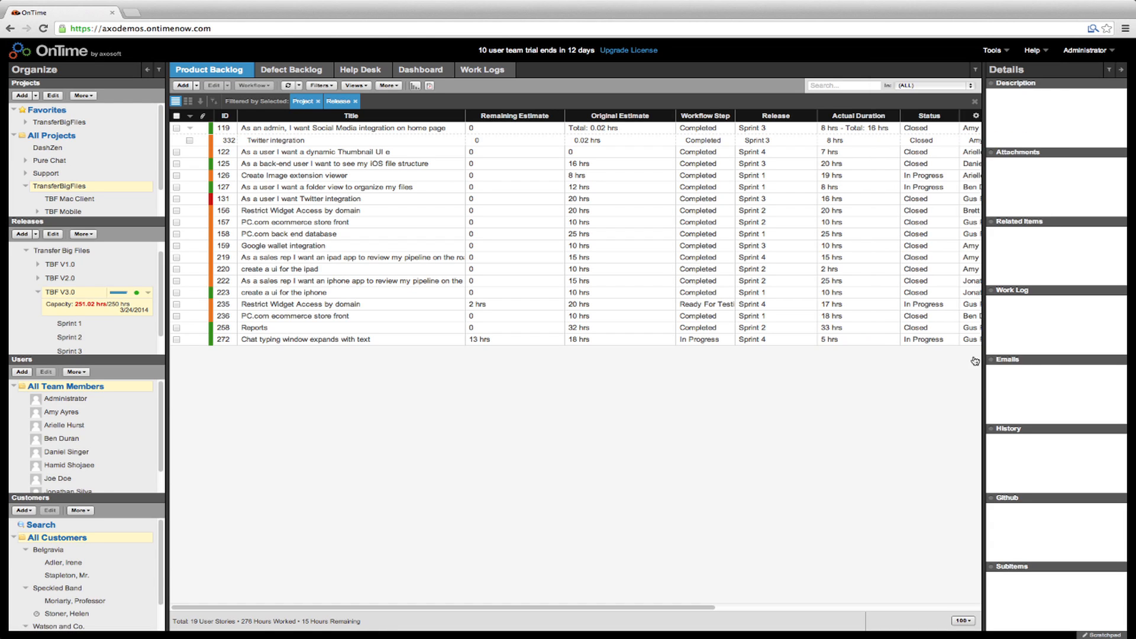